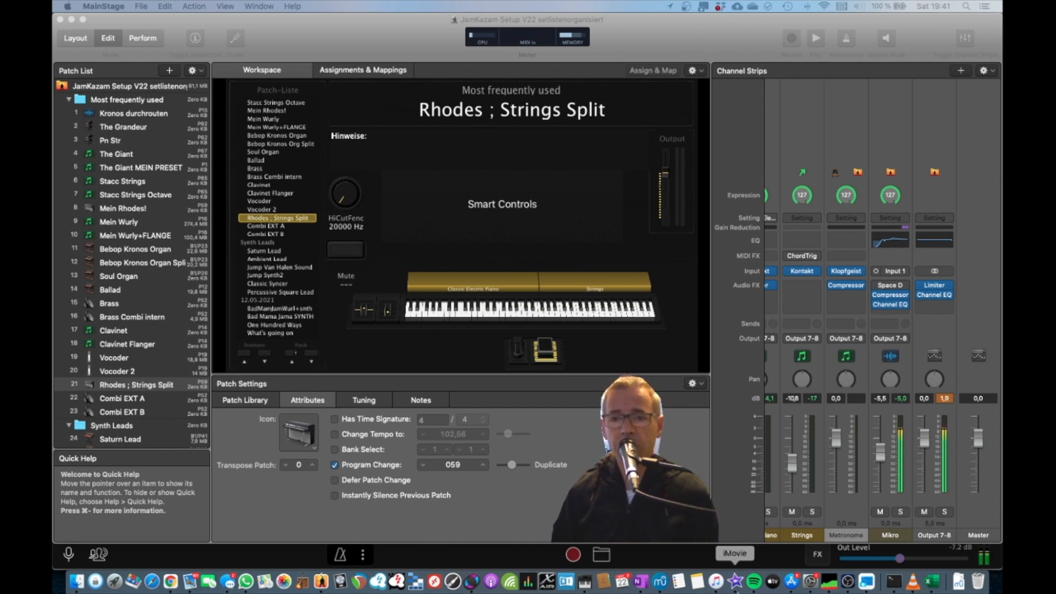
# Bring up Audio MIDI Setup showing the BlackHole 16ch output volumes with Master at 1.0.
pyautogui.click(583, 582)
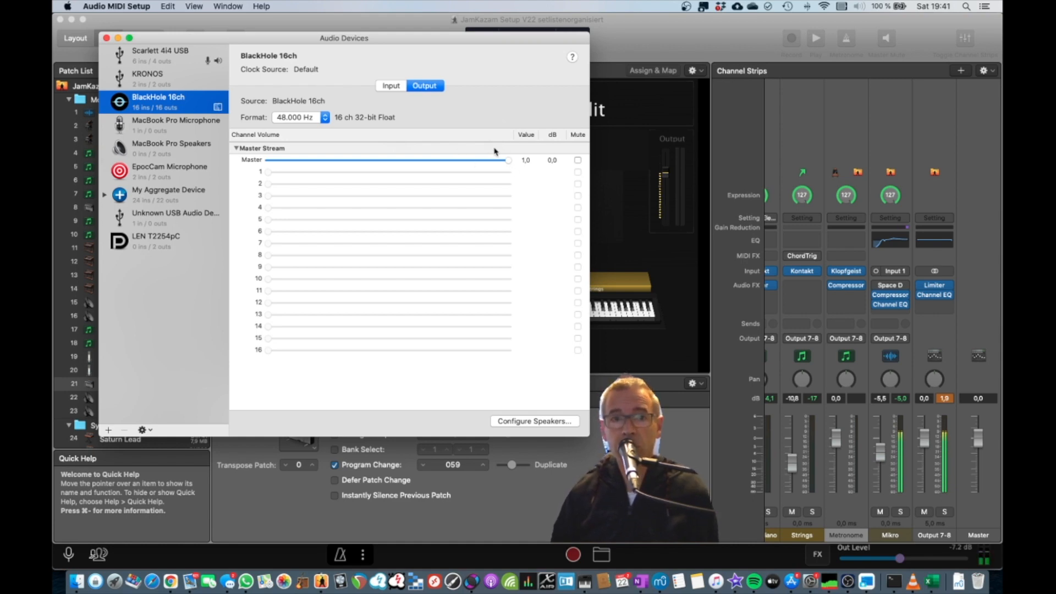
# Lower the BlackHole 16ch input Master to 0.873 (−8.14 dB), then view the output volumes again.
pyautogui.click(391, 86)
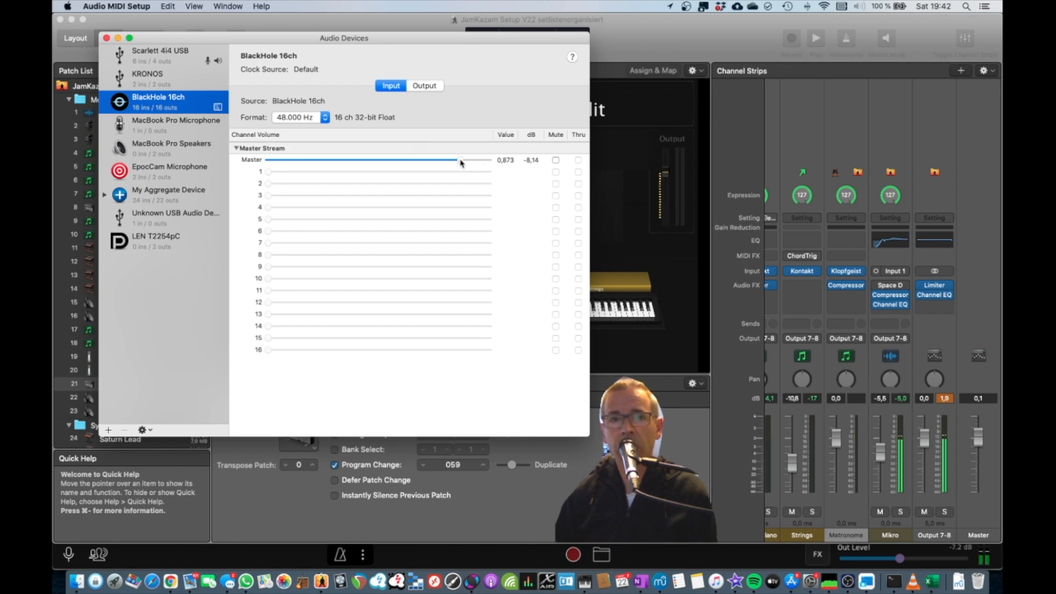
pyautogui.moveTo(335, 89)
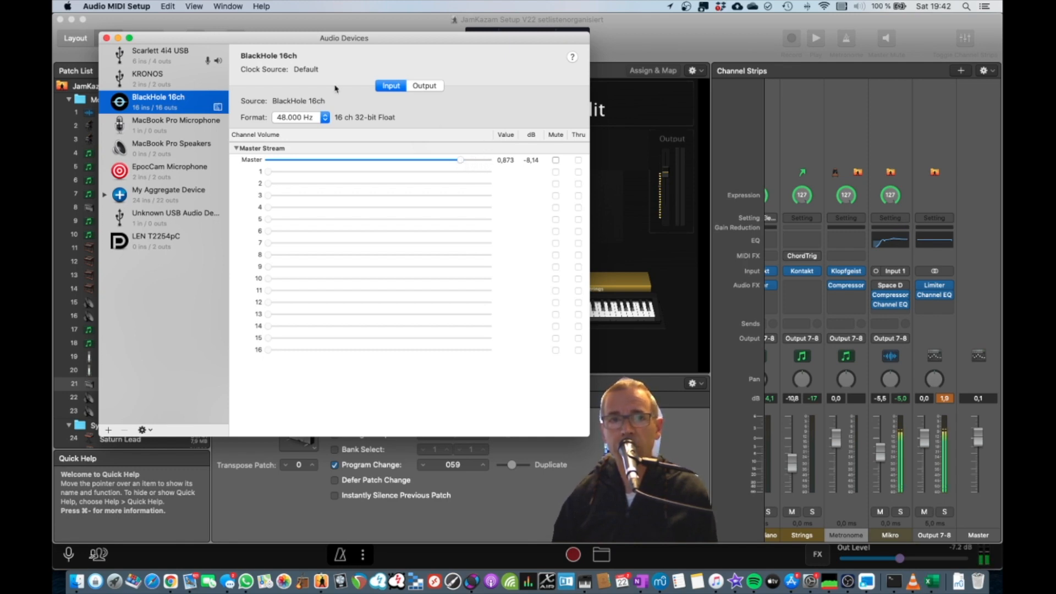
pyautogui.moveTo(443, 110)
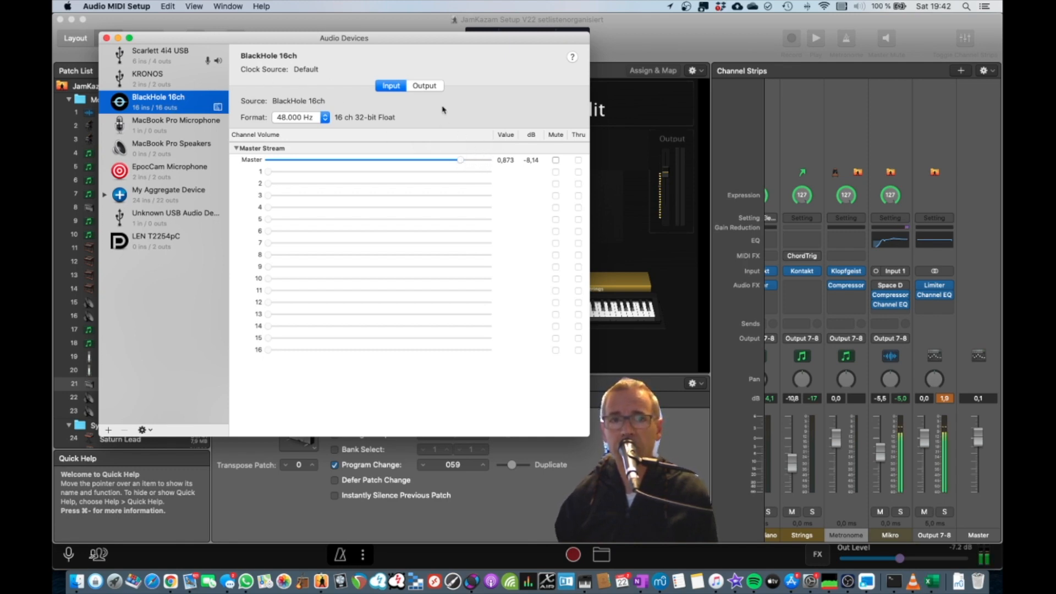
pyautogui.click(423, 85)
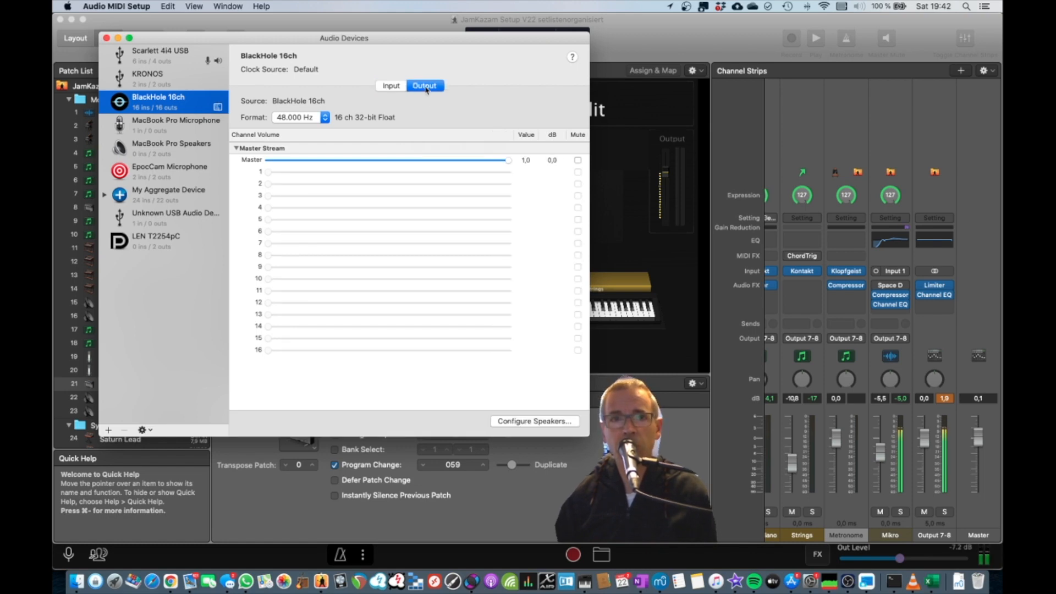
# Show the BlackHole 16ch input volumes again, confirming Master at 0.873.
pyautogui.click(389, 85)
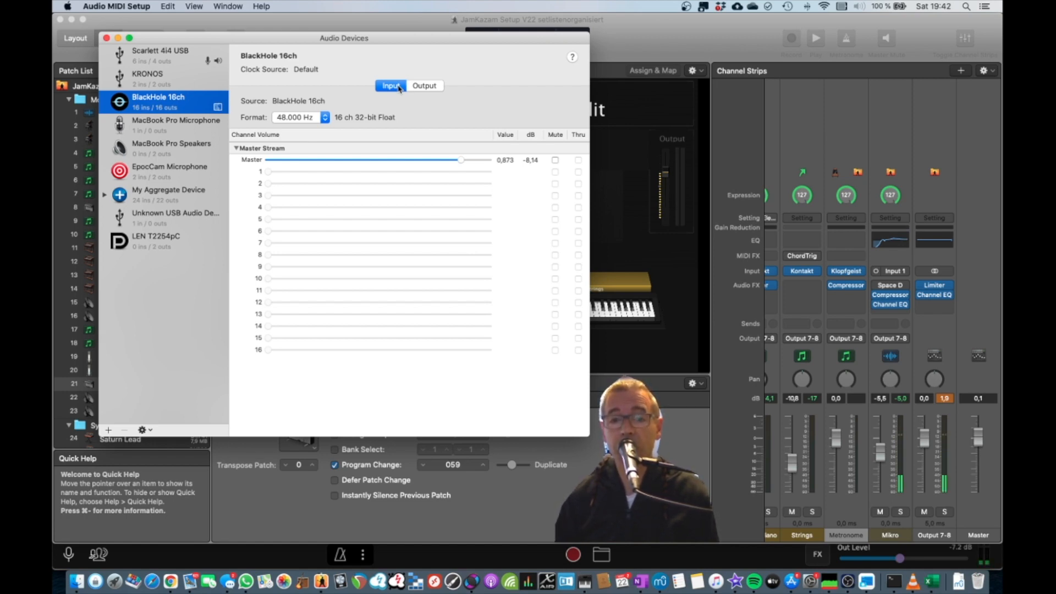
pyautogui.moveTo(653, 65)
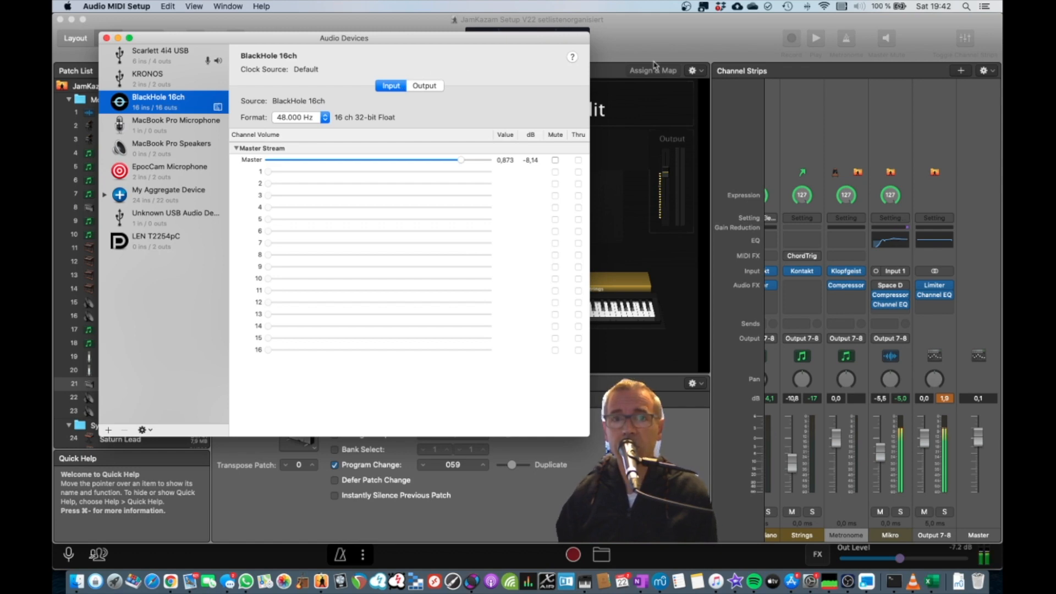